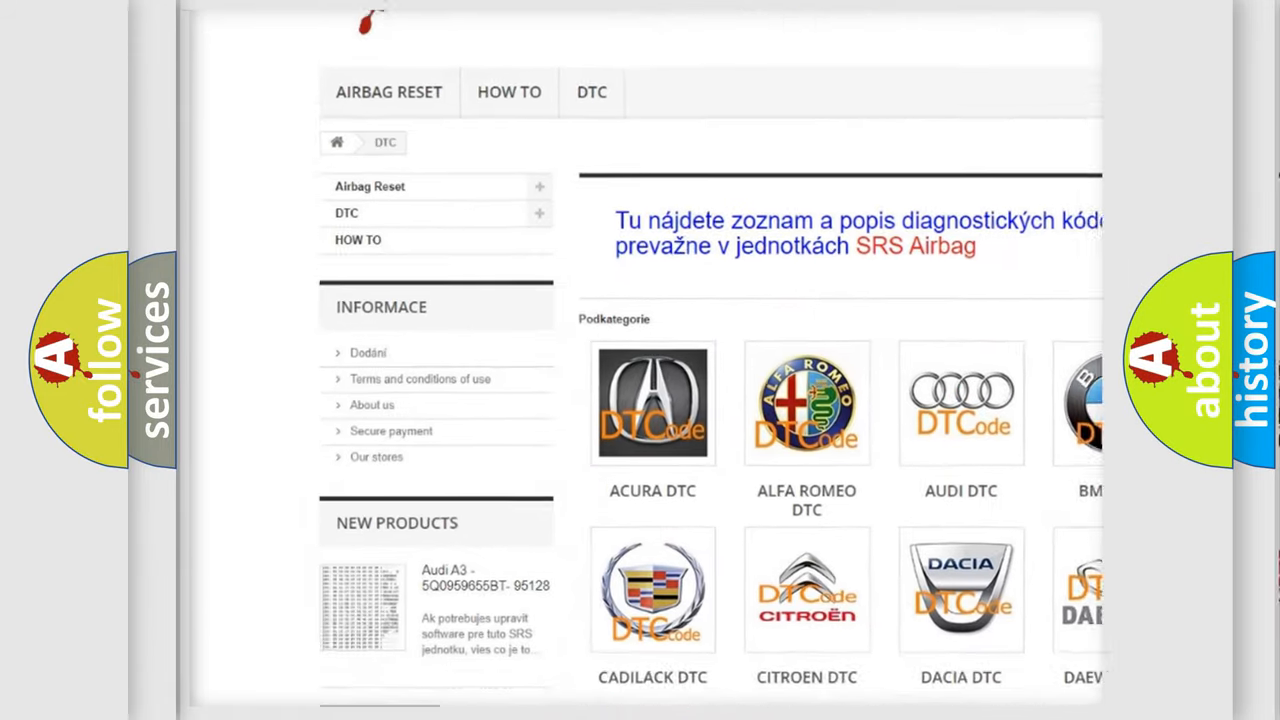
# - Scroll through the Lexus DTC page's trouble code entries and back up
pyautogui.scroll(-3)
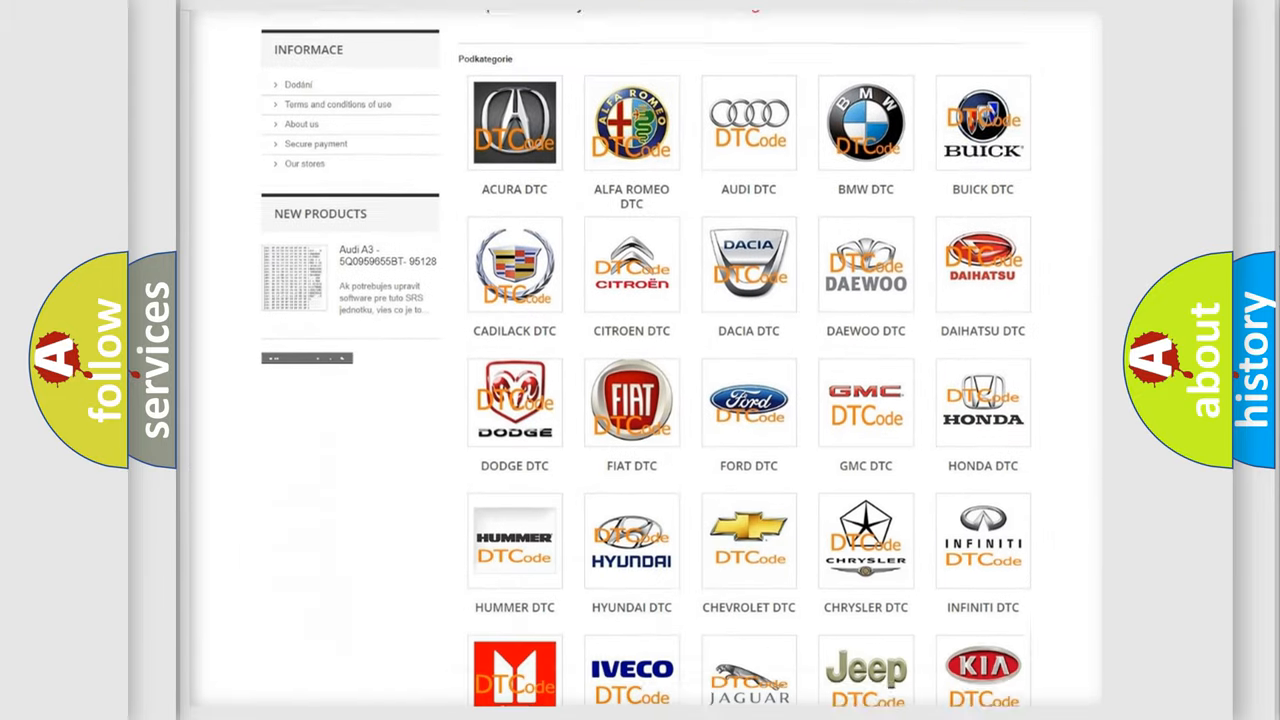
pyautogui.scroll(-3)
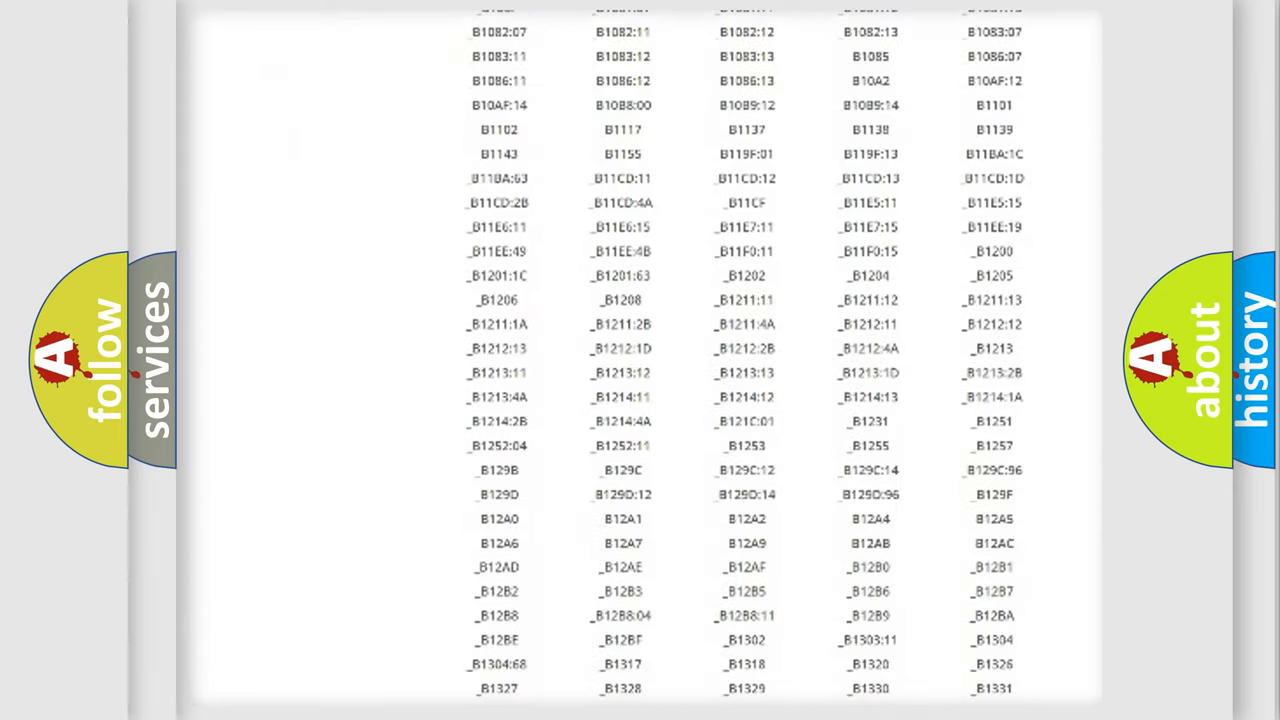
pyautogui.scroll(-3)
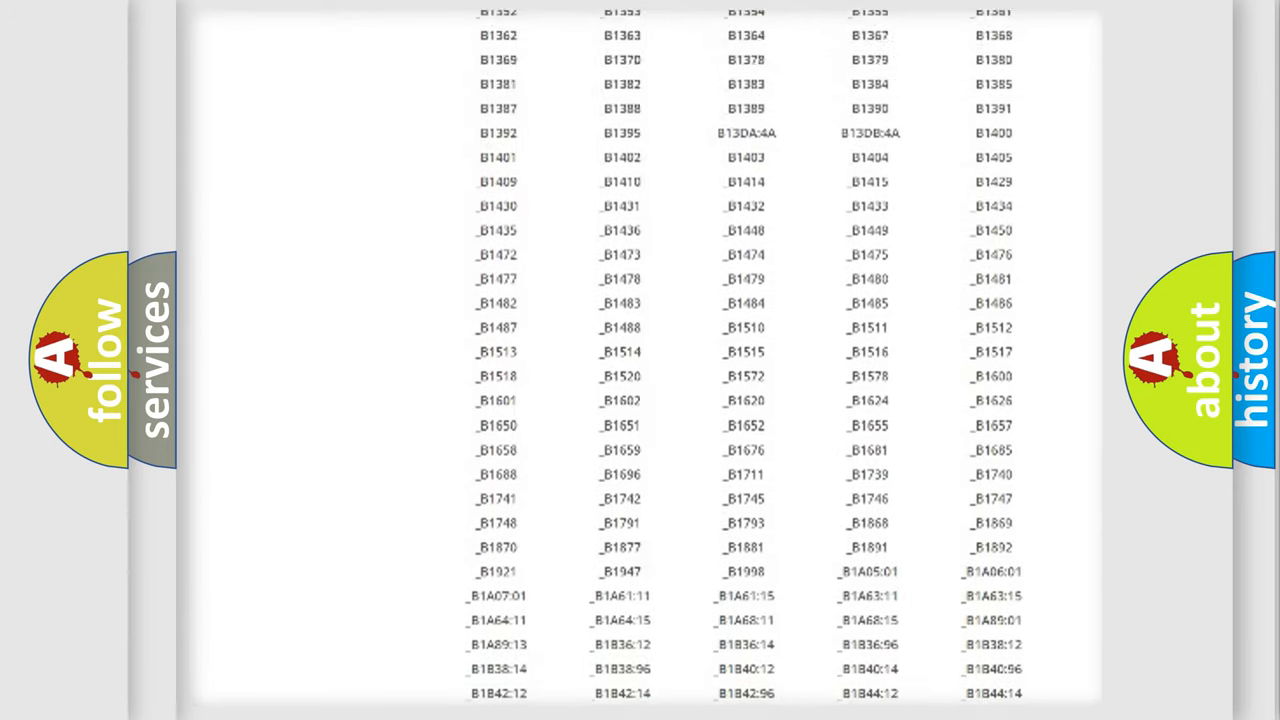
pyautogui.scroll(3)
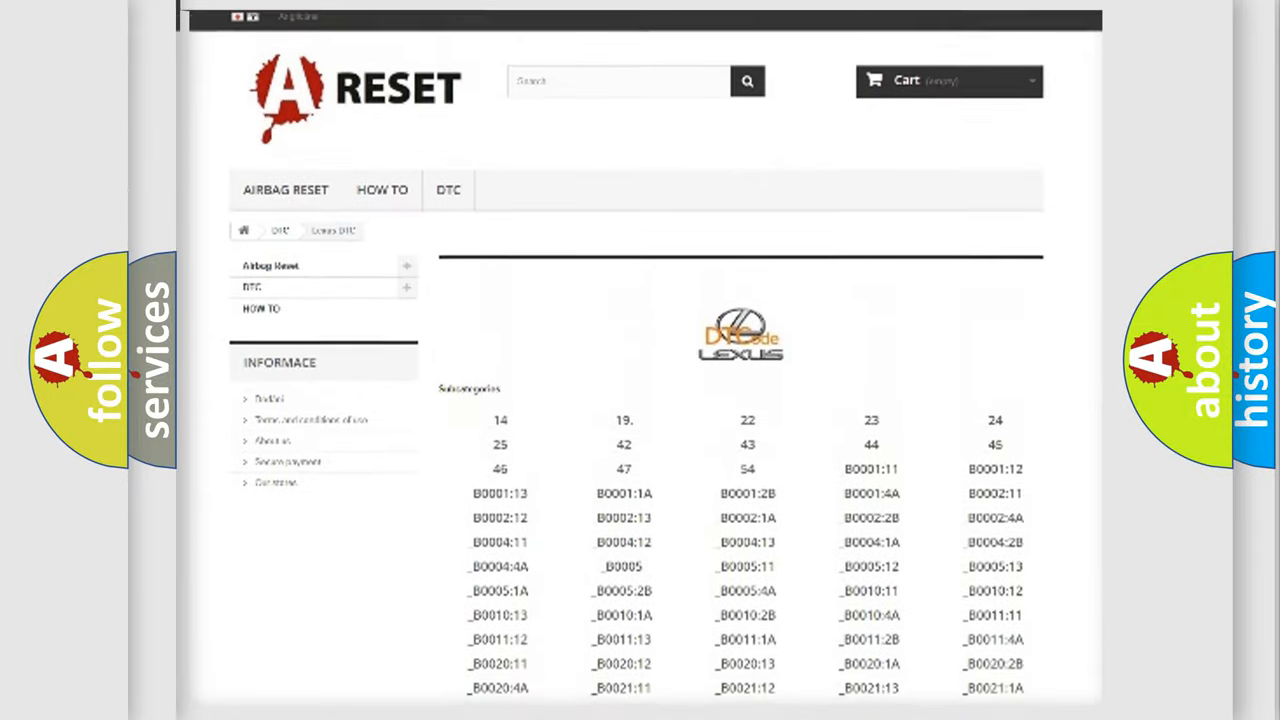
pyautogui.scroll(3)
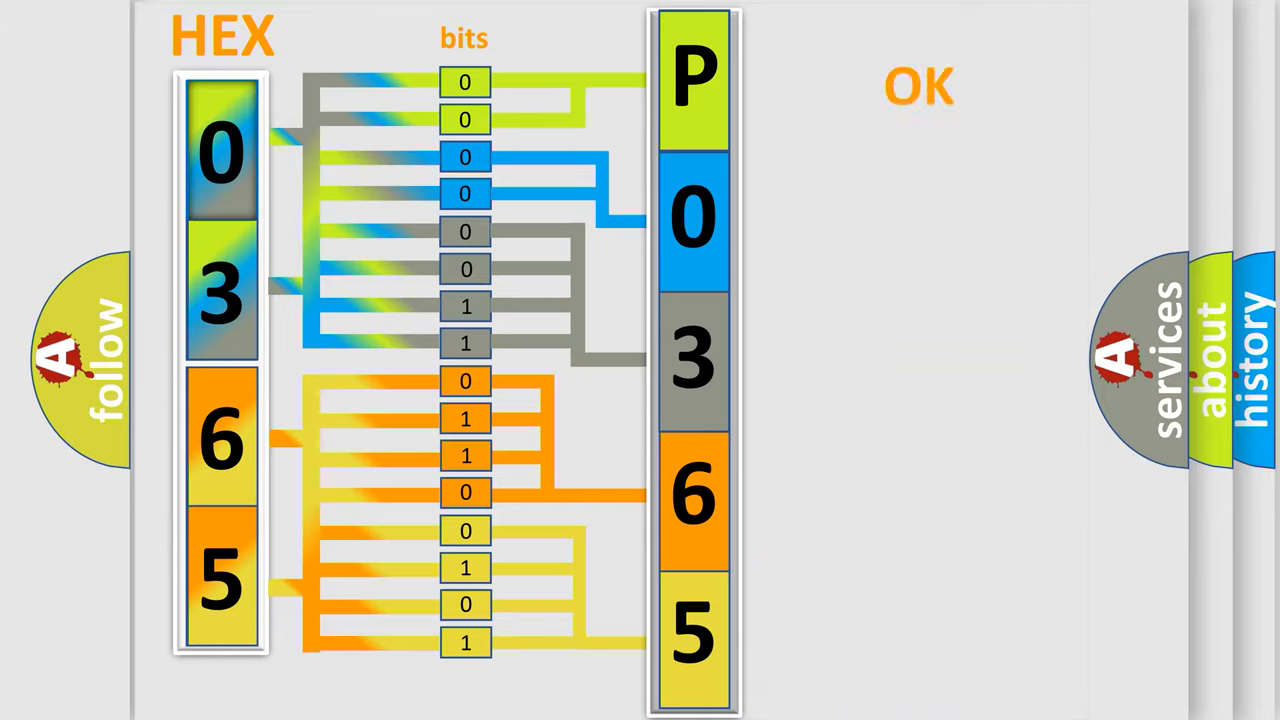
# - Move to the summary card showing Make: Lexus, the Lexus DTC logo, and code P0365
pyautogui.click(919, 85)
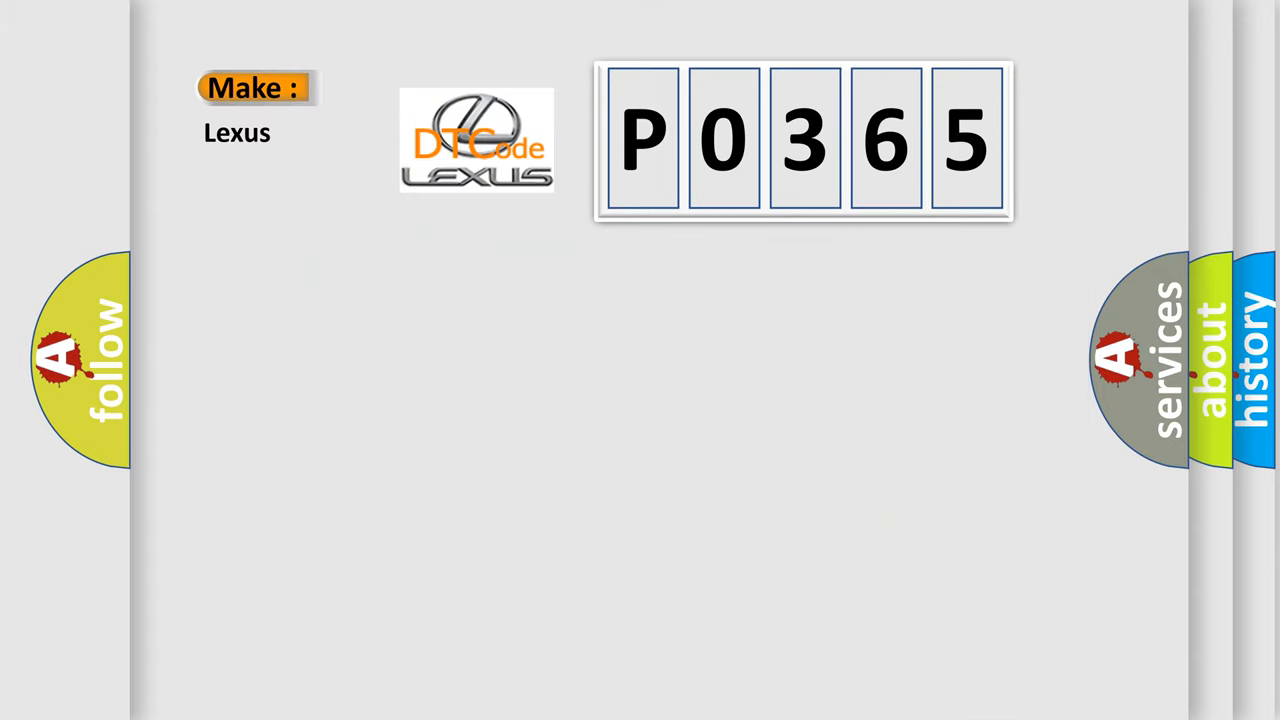